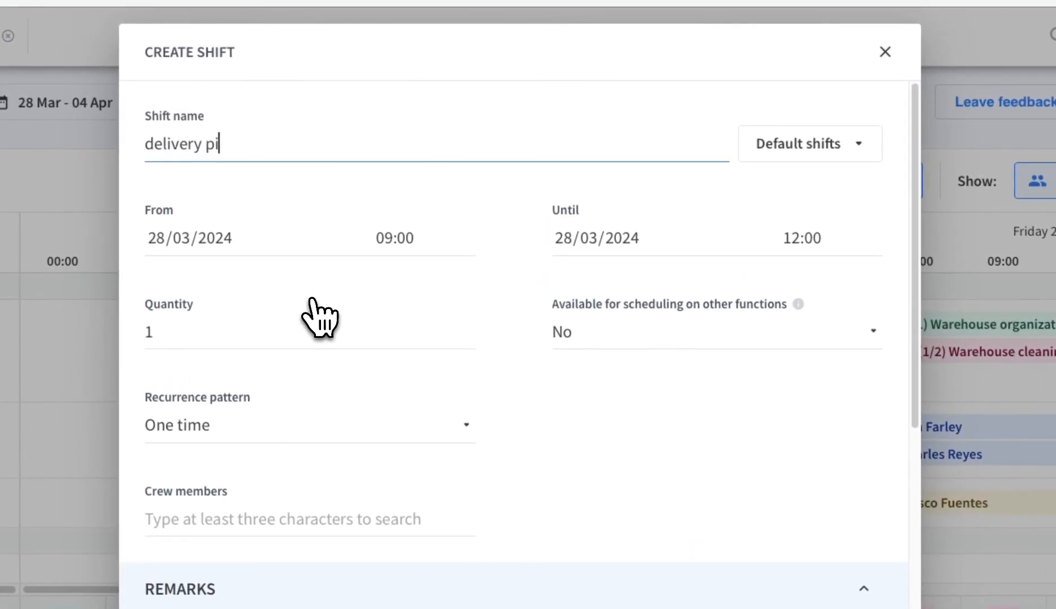
Finish entering the shift name ending in 'ckup' before returning to the planner.
type("ckup")
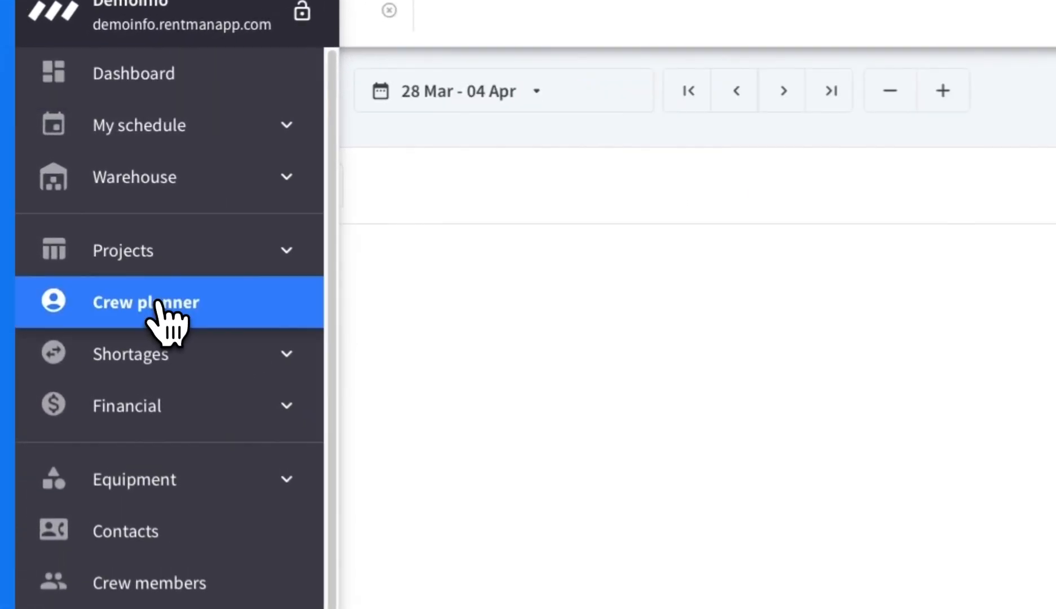
Start a 'delivery pickup' shift on Thursday 28/03 at 09:00–10:00 with quantity 2.
left_click(145, 302)
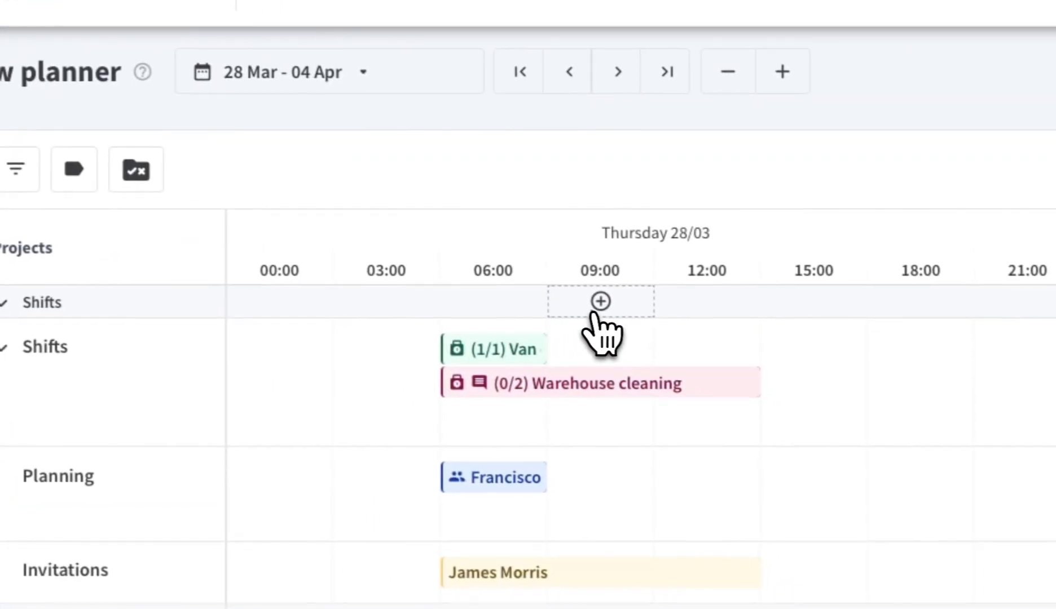
left_click(599, 301)
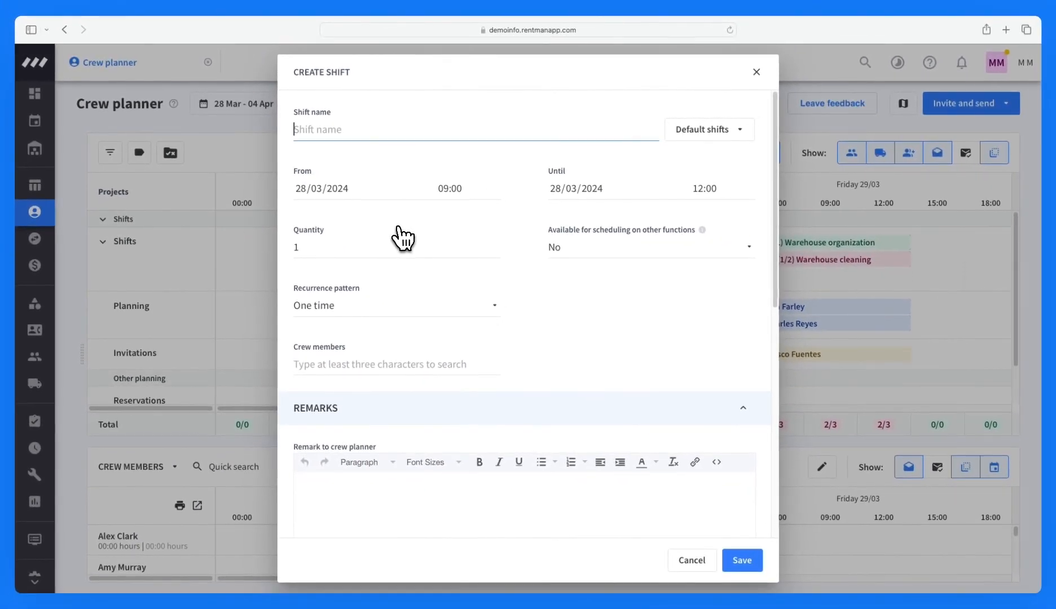
type("delivery pi")
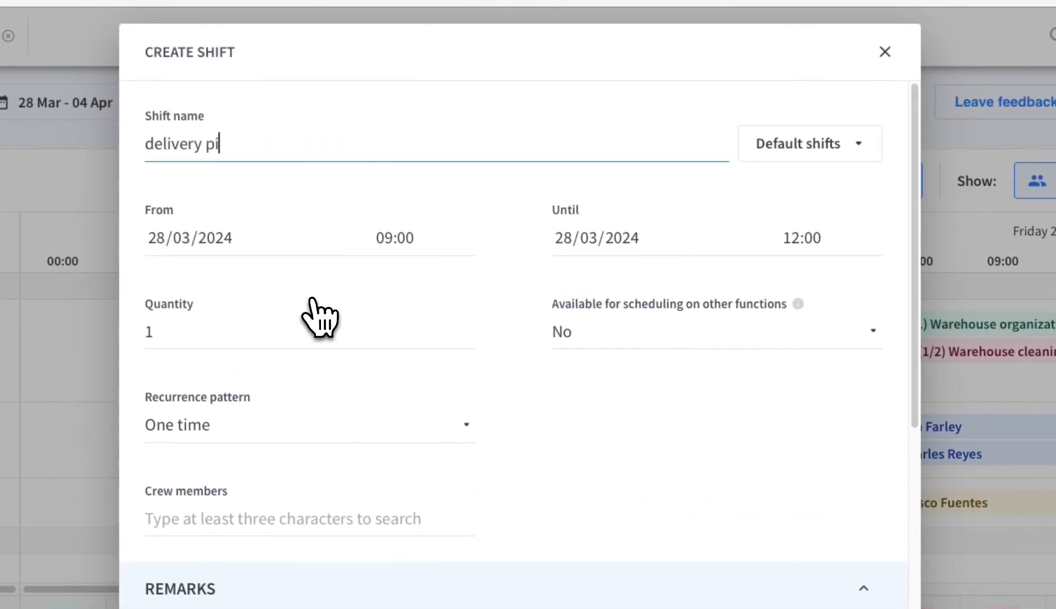
type("ckup")
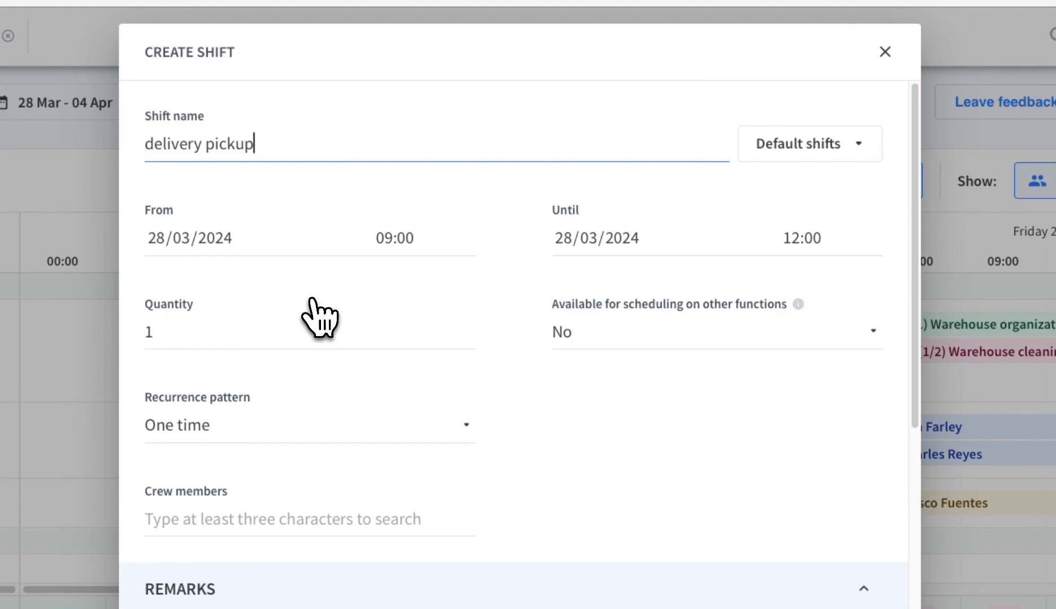
mouse_move(404, 263)
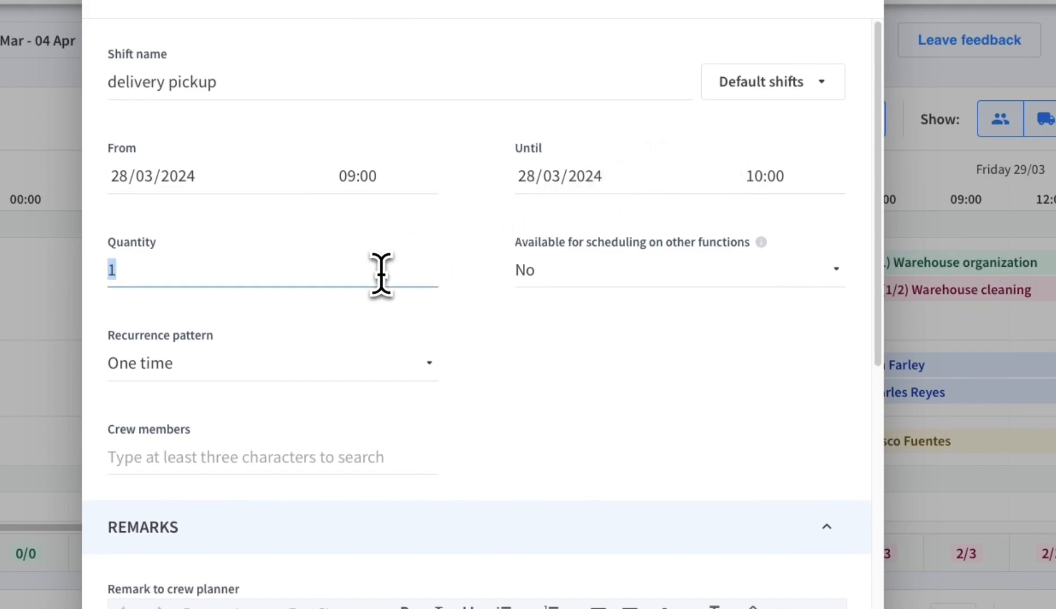
type("2")
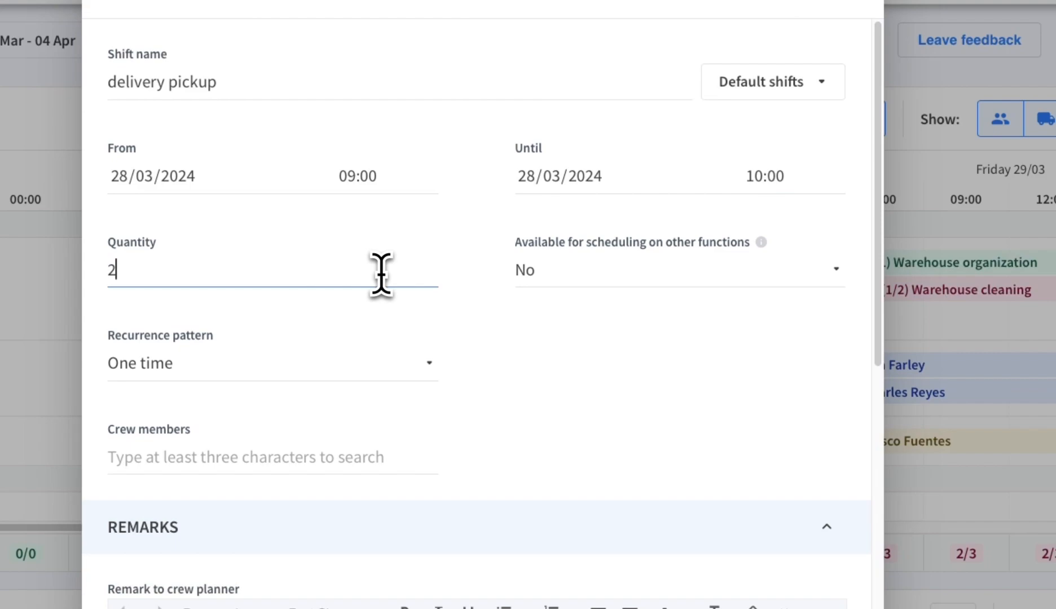
mouse_move(787, 303)
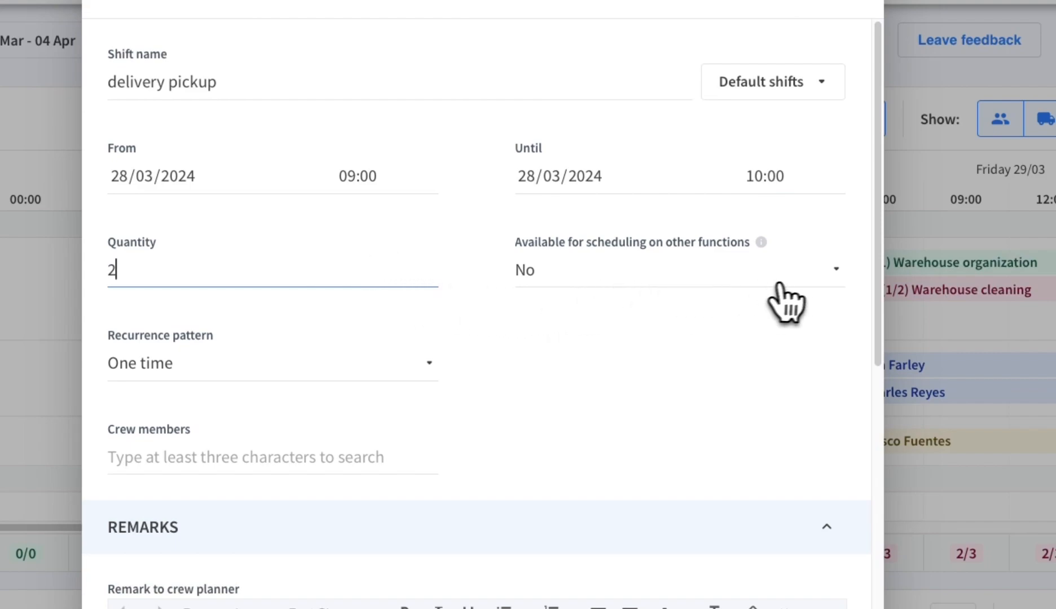
Make the shift repeat every 1 day until 30 March.
left_click(677, 269)
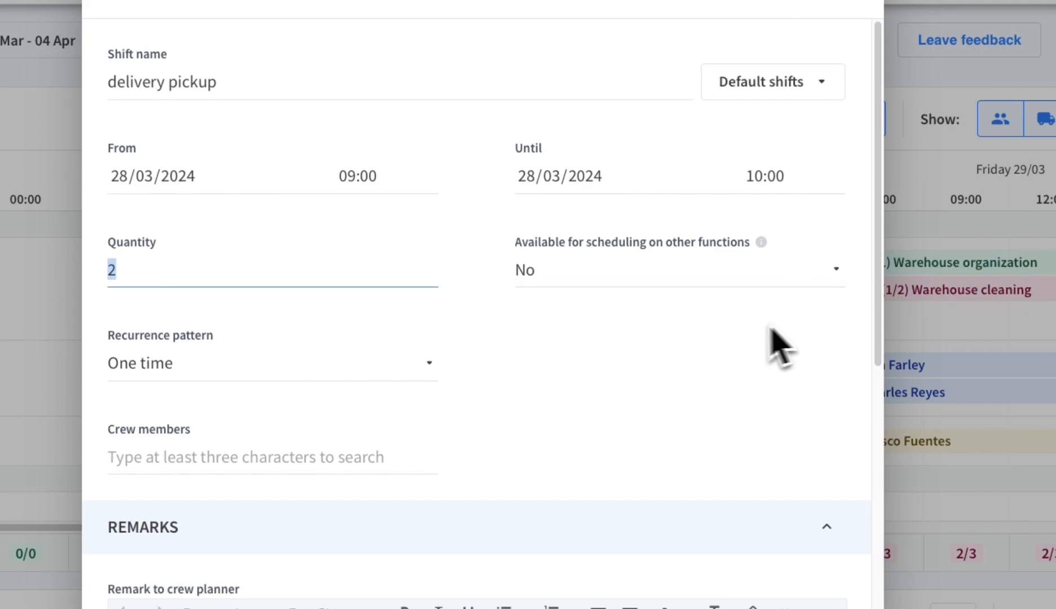
mouse_move(416, 394)
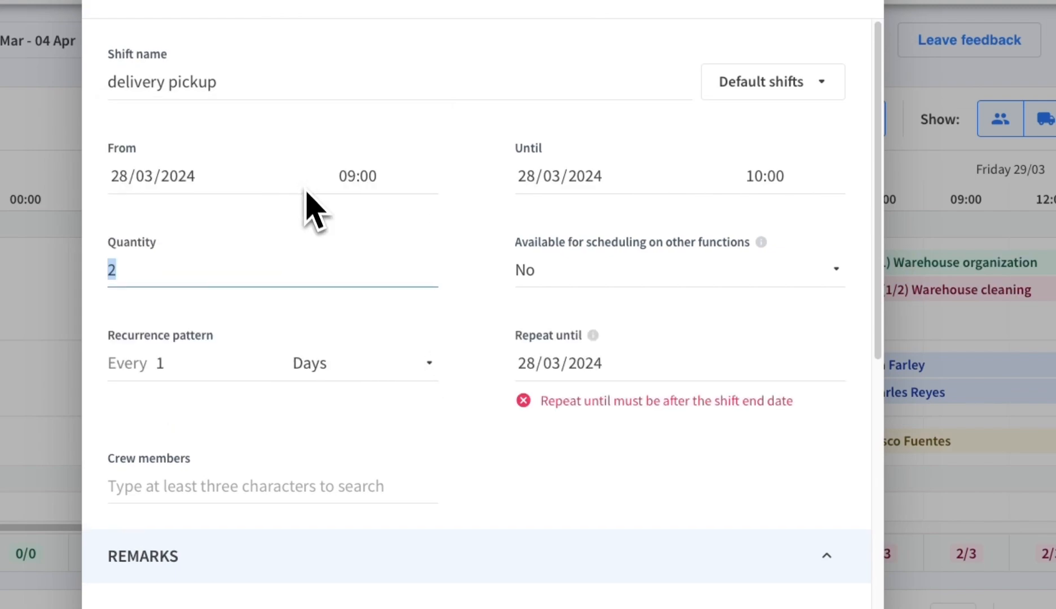
left_click(559, 364)
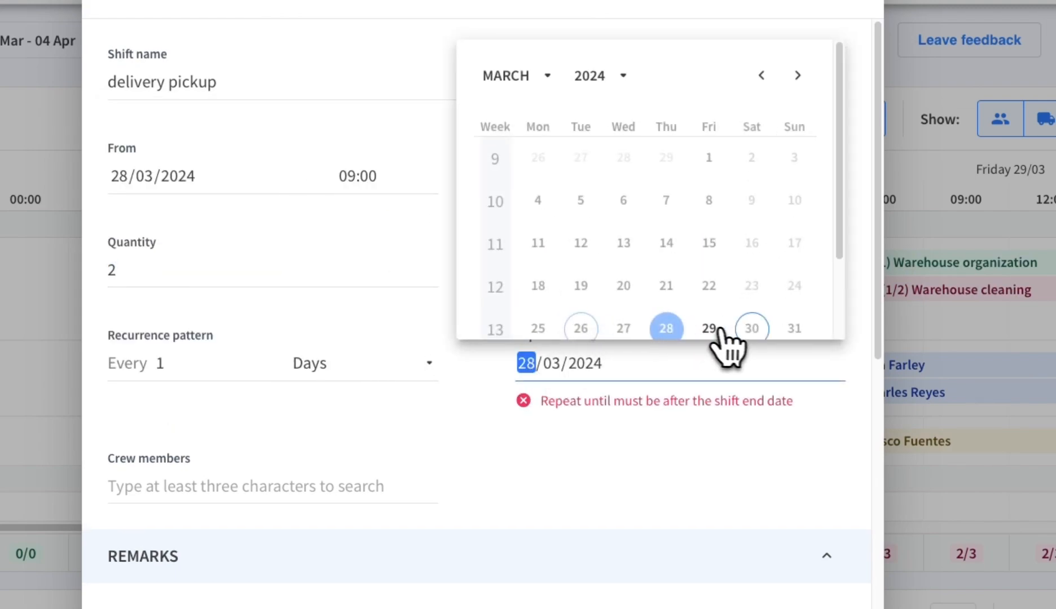
left_click(751, 329)
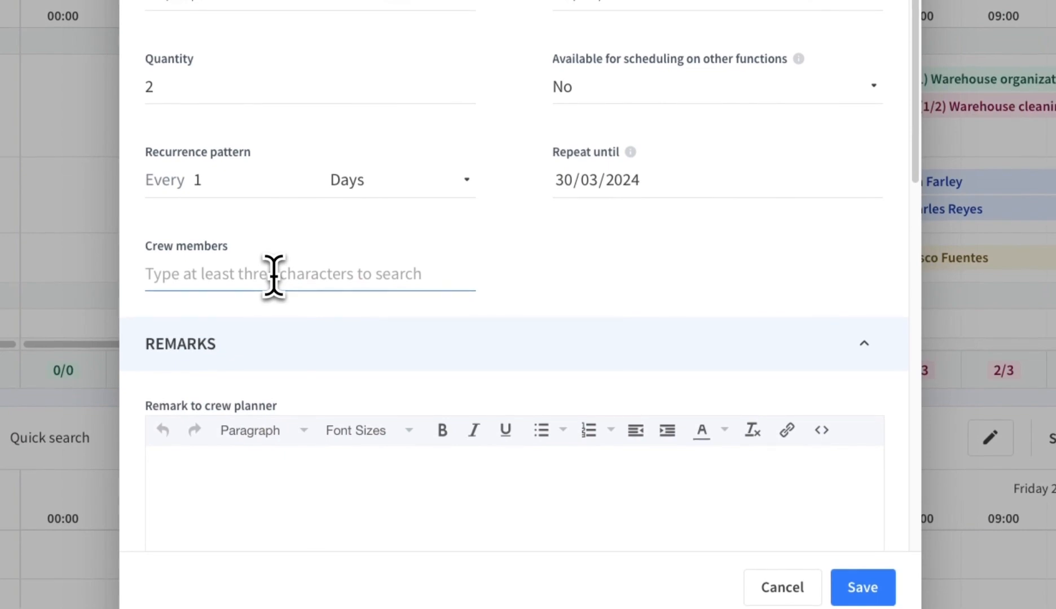
type("ben")
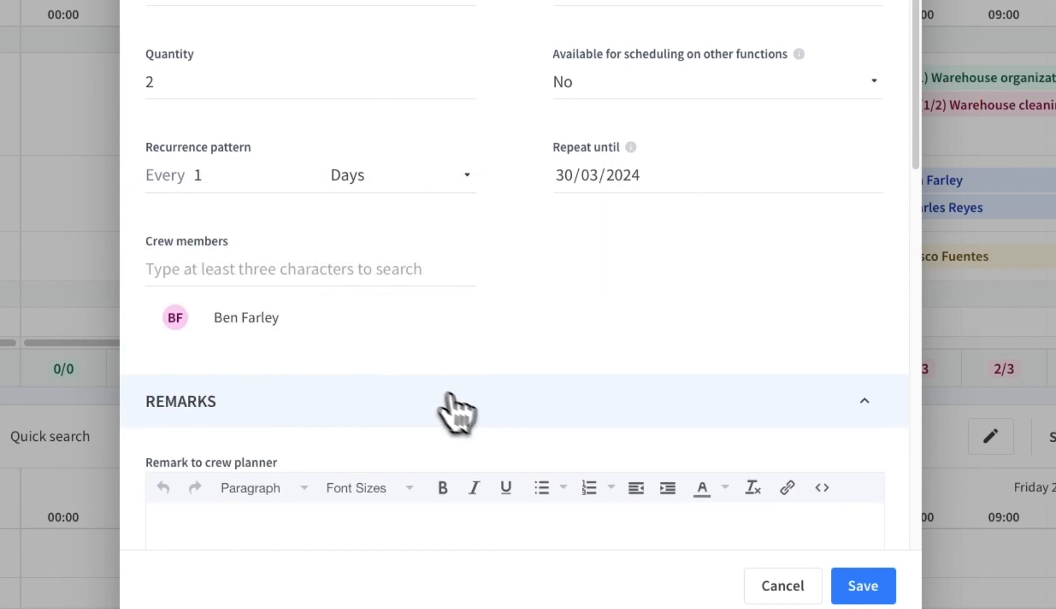
scroll("down", 3)
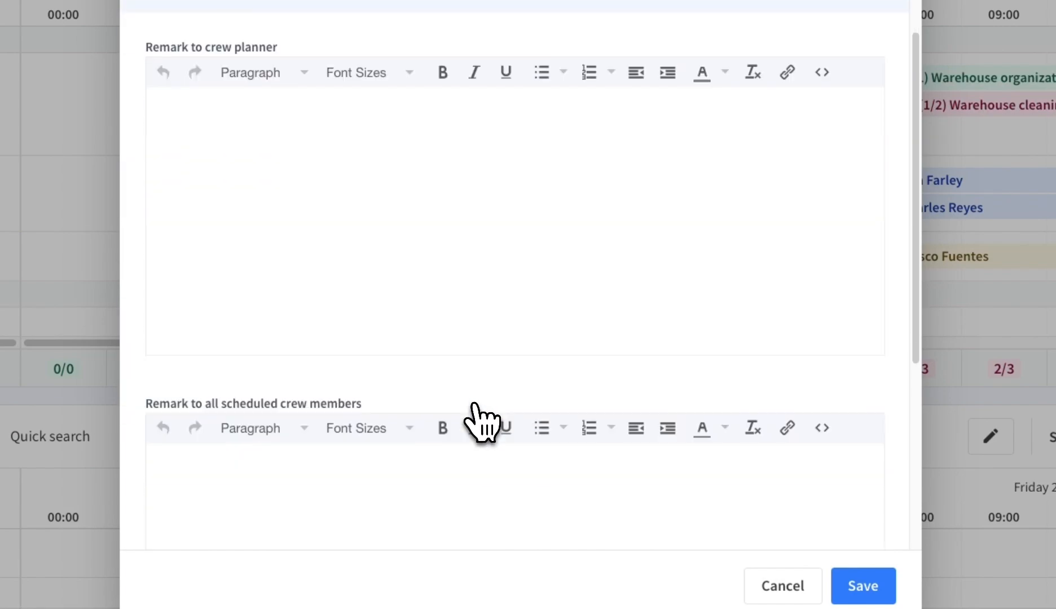
scroll("down", 3)
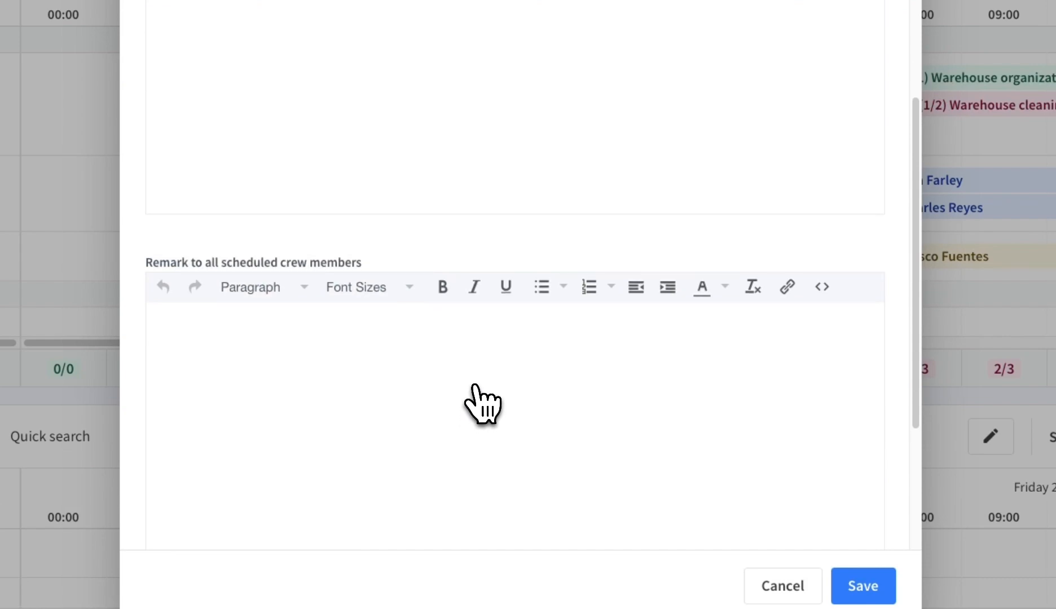
Tag the shift as 'delivery' and save the recurring shift to the planner.
left_click(513, 507)
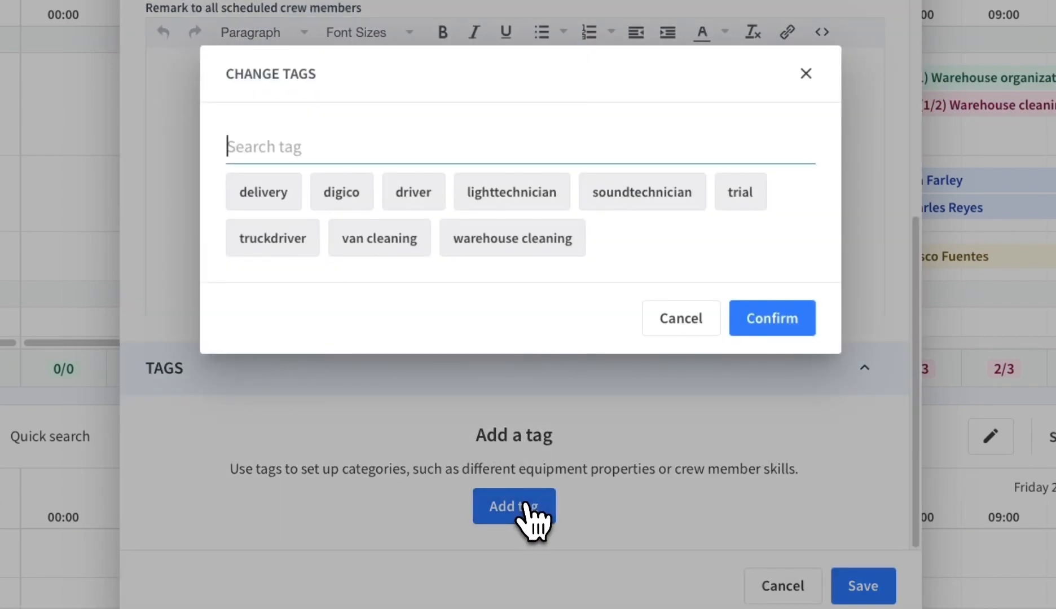
left_click(263, 191)
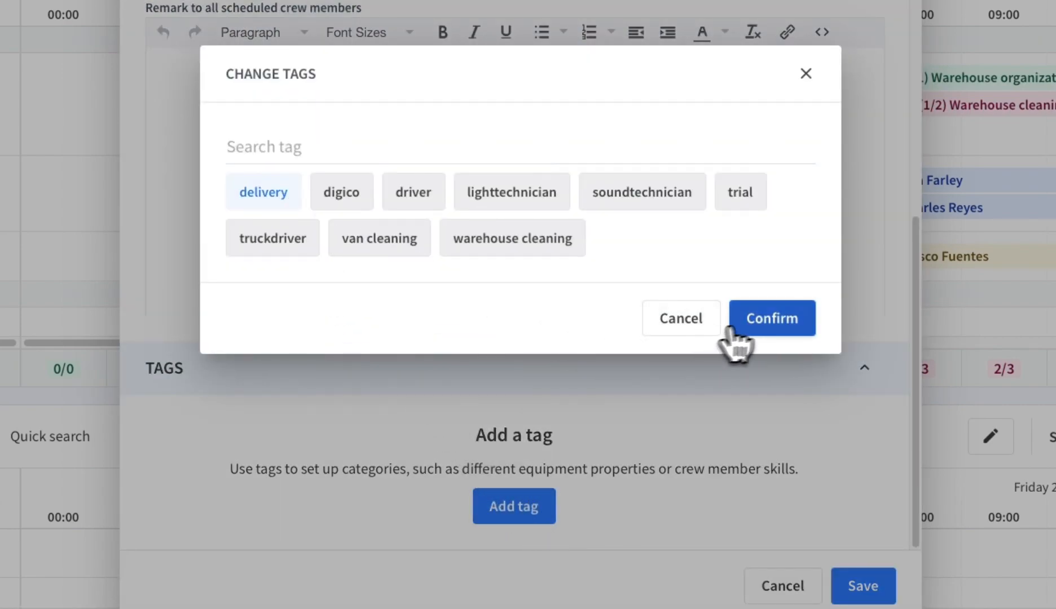
left_click(771, 318)
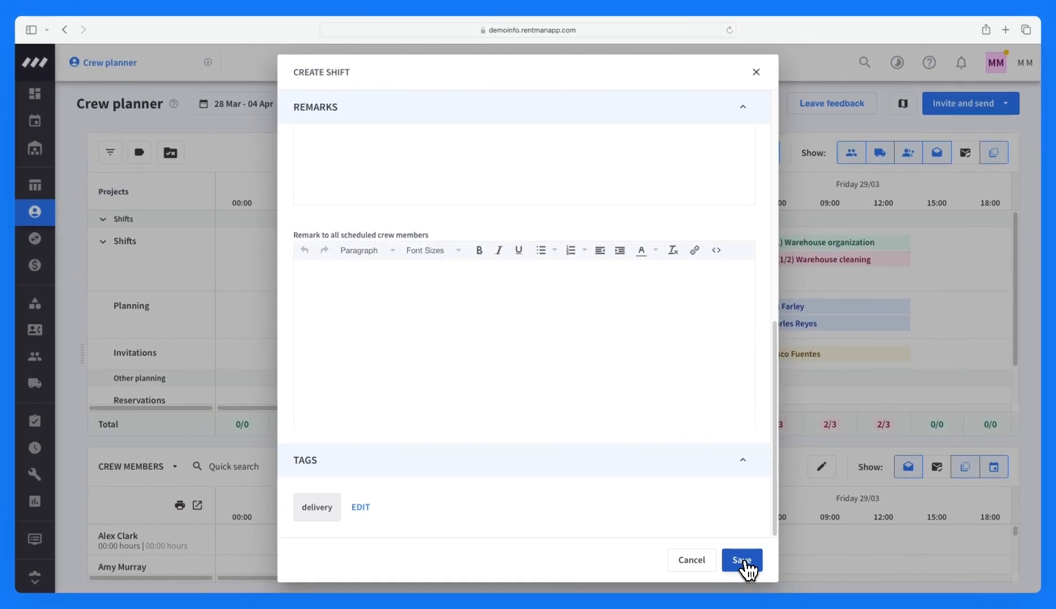
left_click(741, 560)
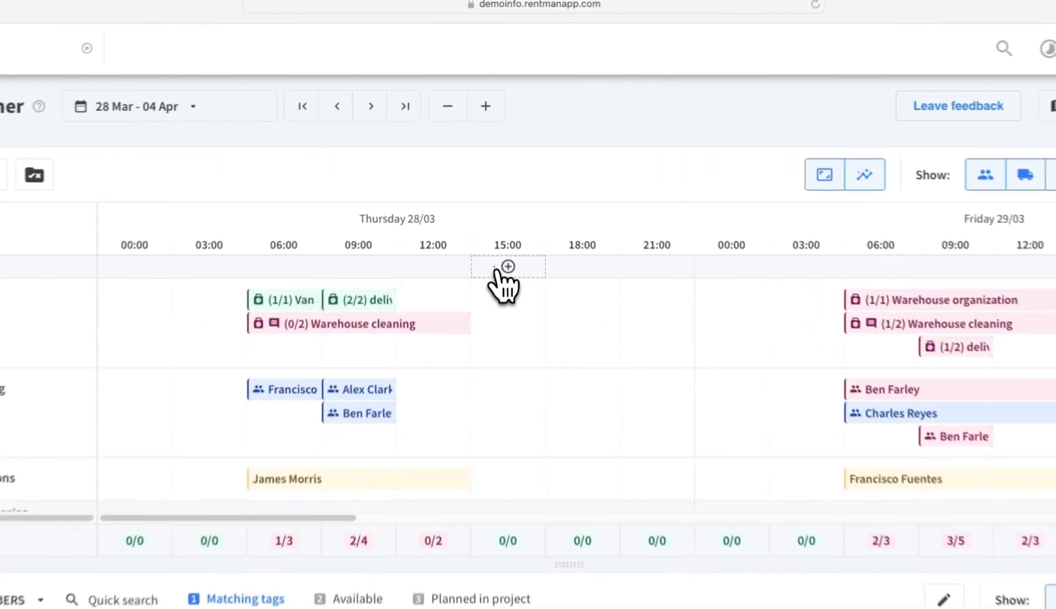
Create a new default shift named 'delivery pickup' from the Create shift dialog.
left_click(507, 266)
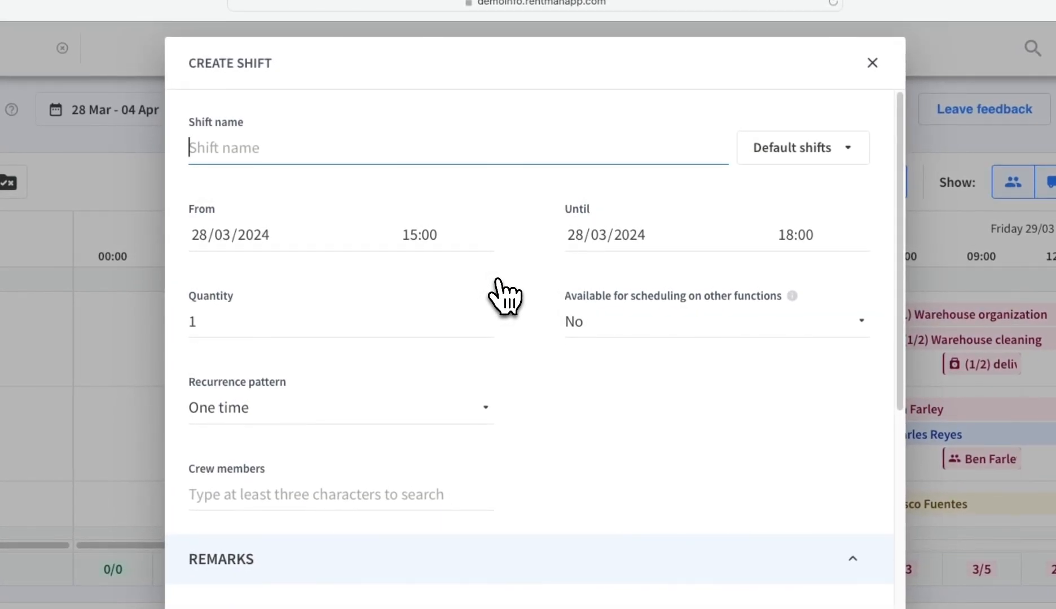
left_click(801, 148)
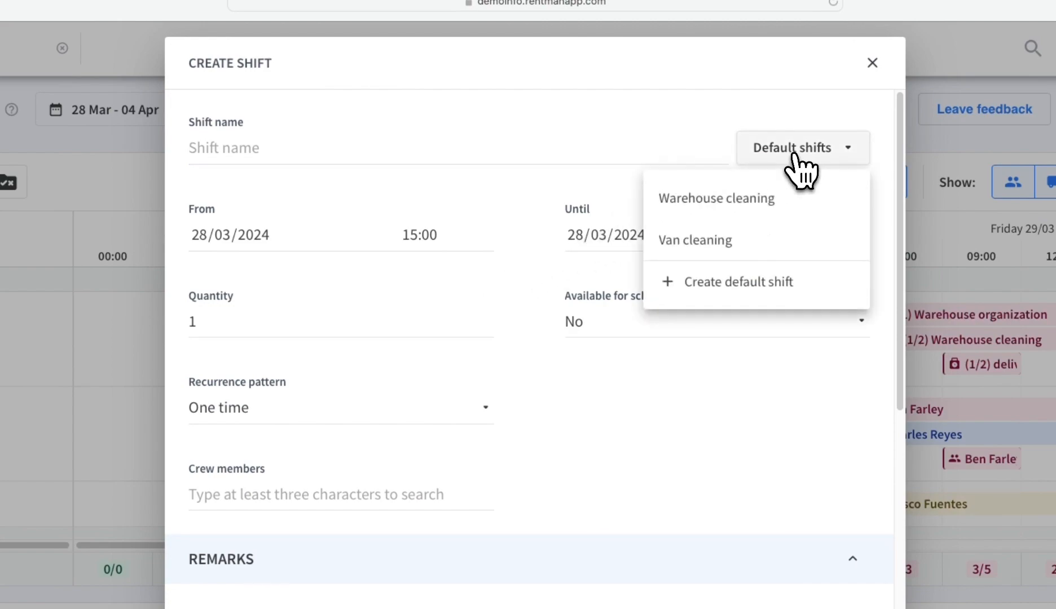
left_click(738, 281)
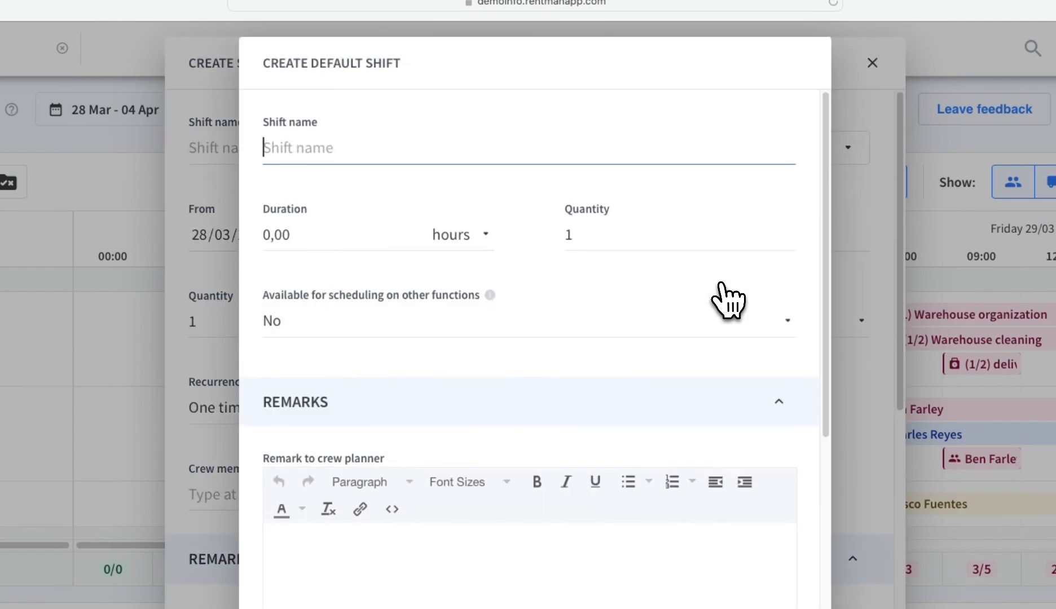
type("delivery")
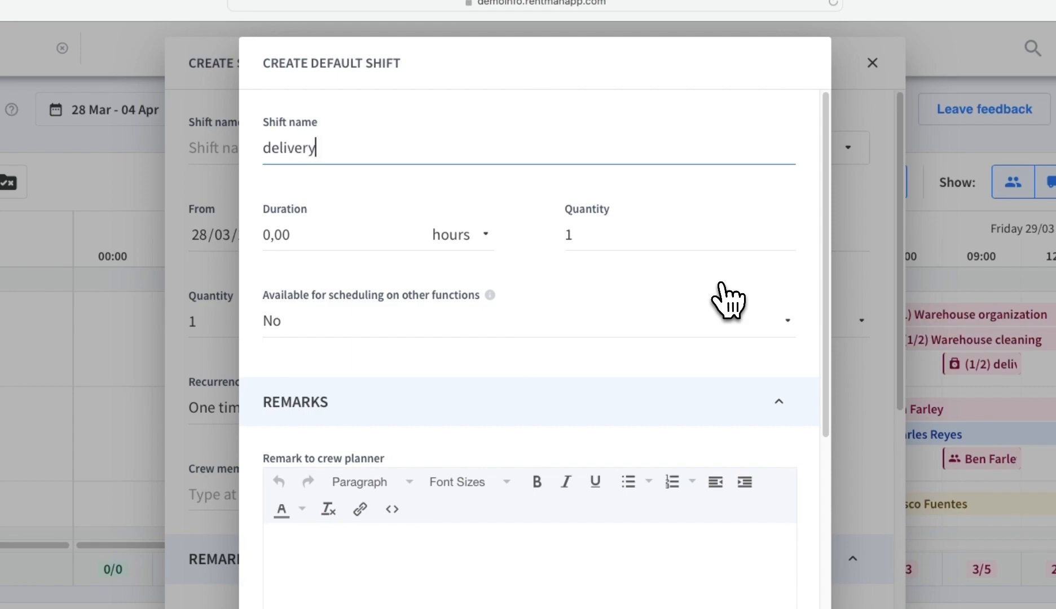
type("pickup")
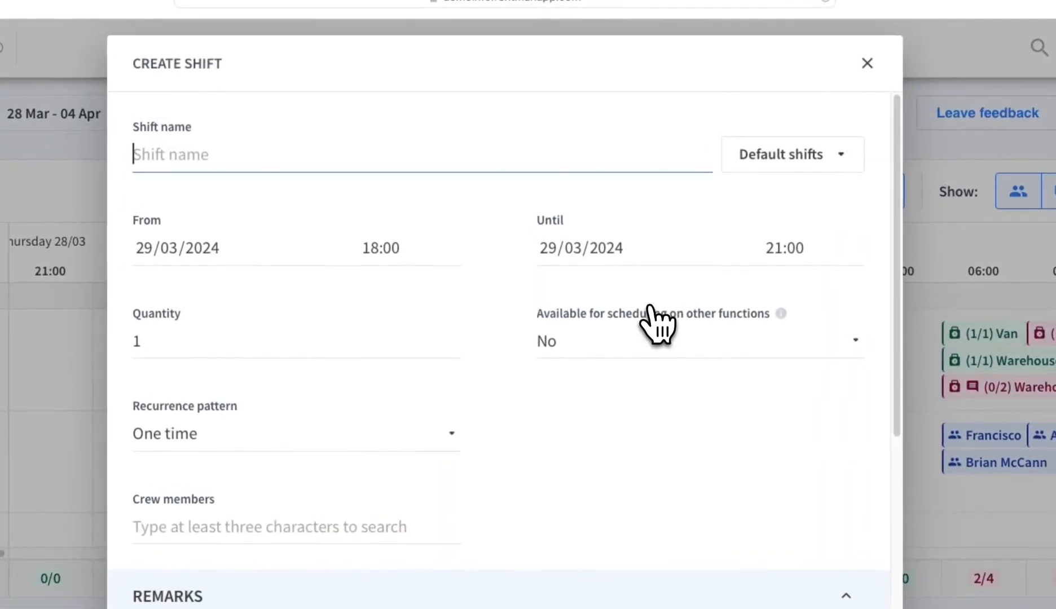
Fill the 29/03 shift from the 'delivery pickup' default, ending at 22:00, and select Quantity.
left_click(793, 154)
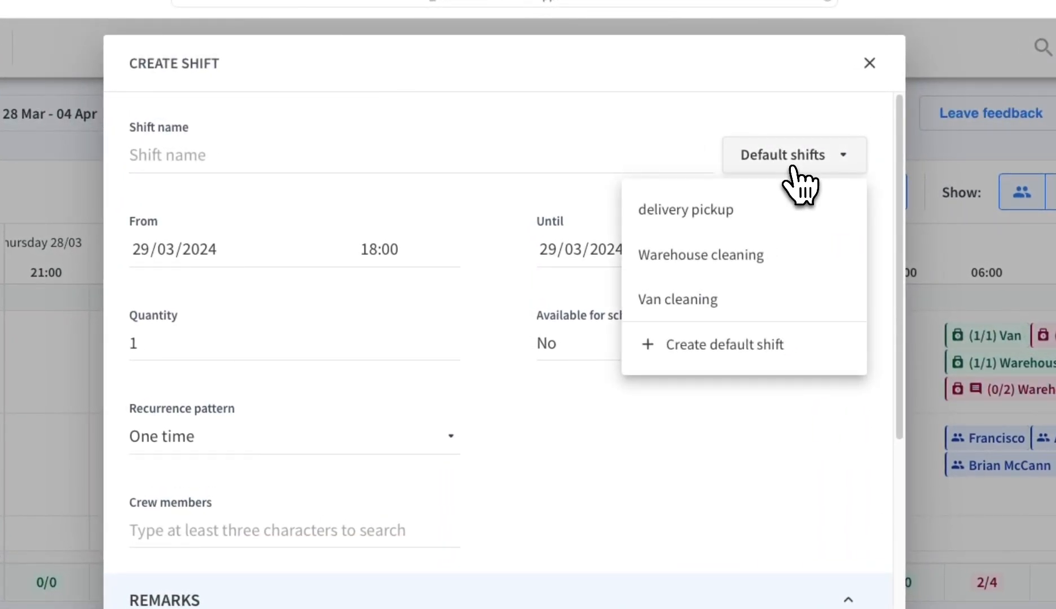
left_click(686, 210)
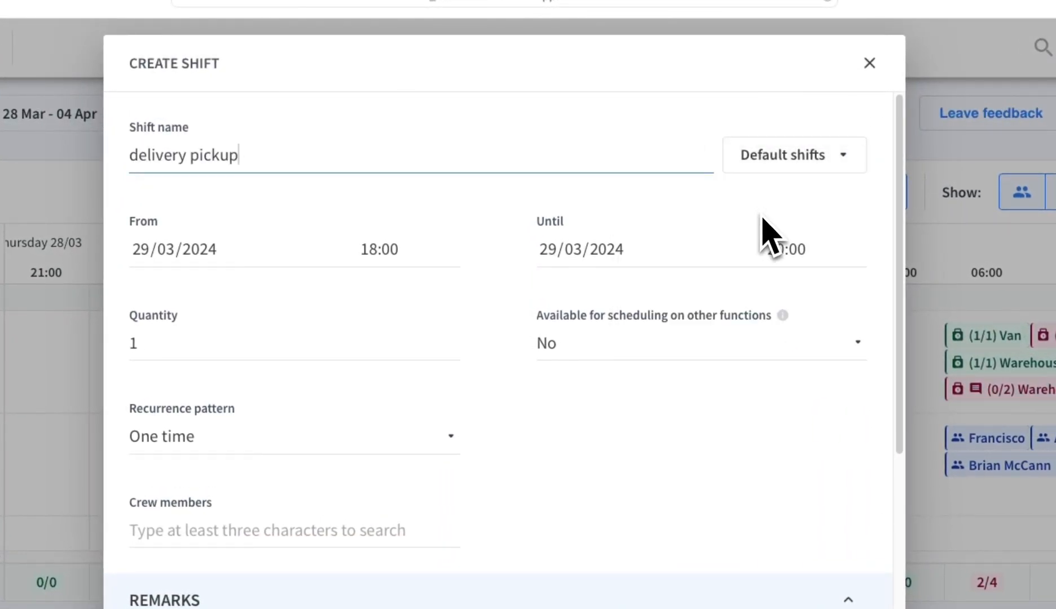
left_click(784, 249)
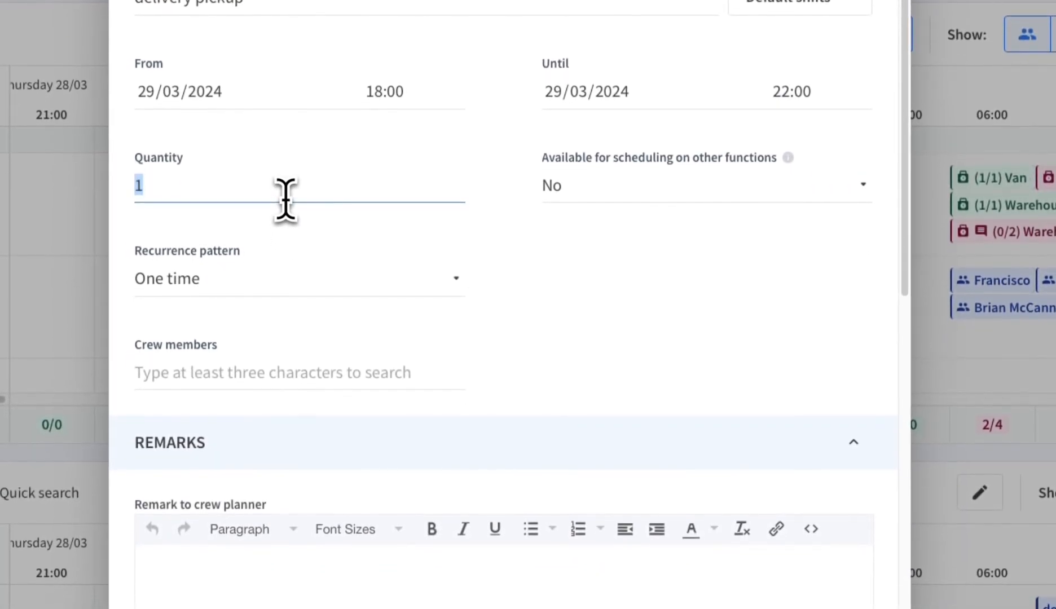
left_click(701, 184)
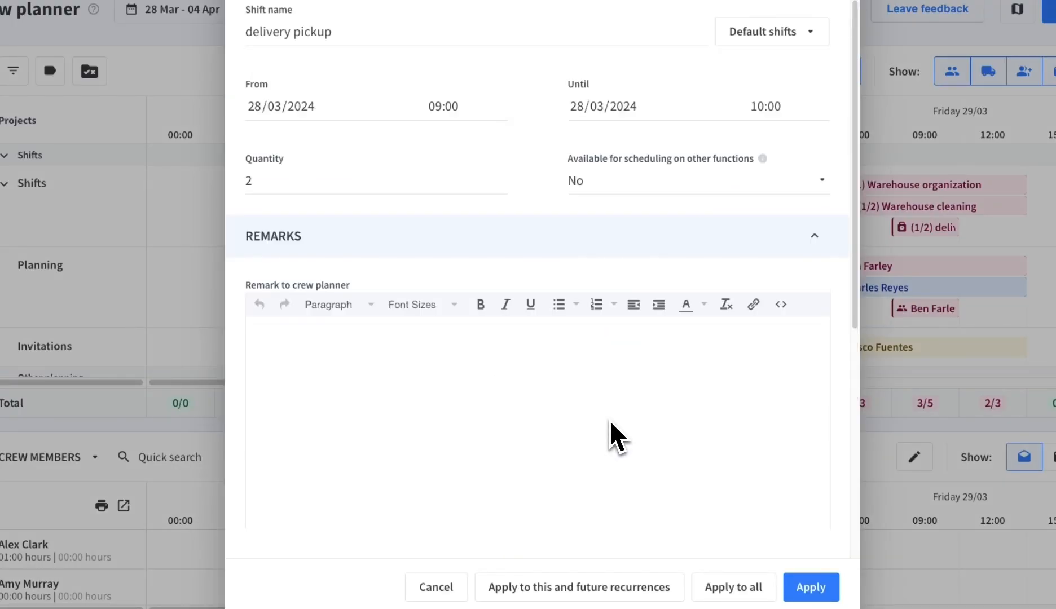
Set the quantity to 1 and apply it to this and future recurrences.
type("1")
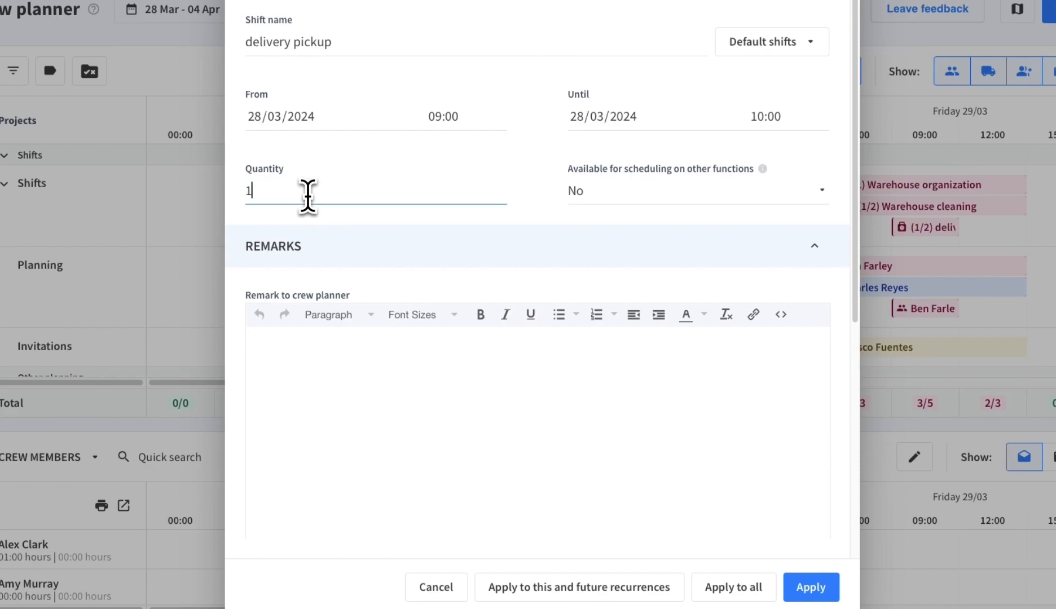
scroll("down", 3)
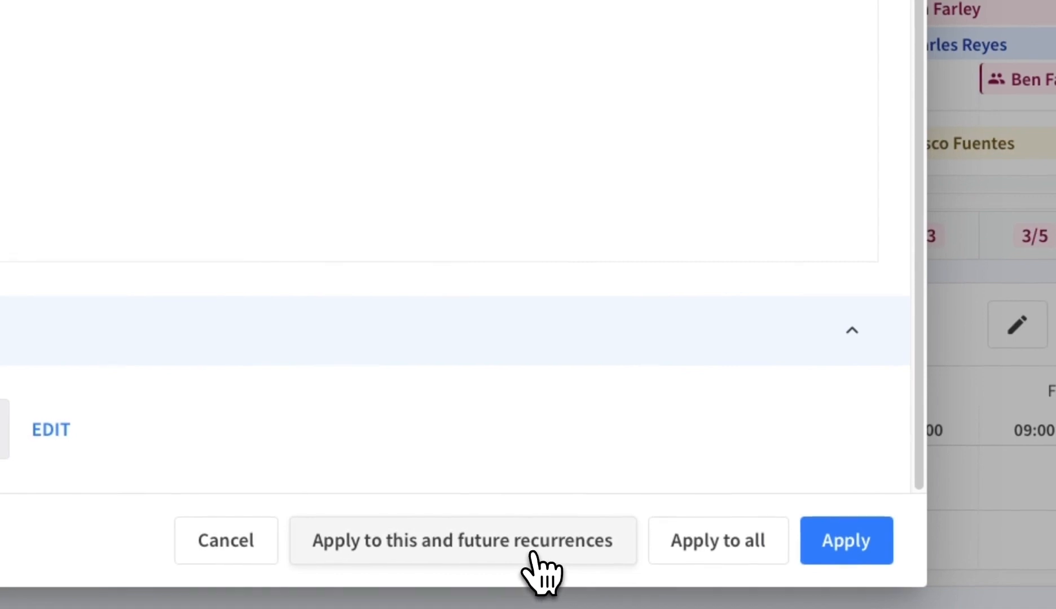
left_click(463, 541)
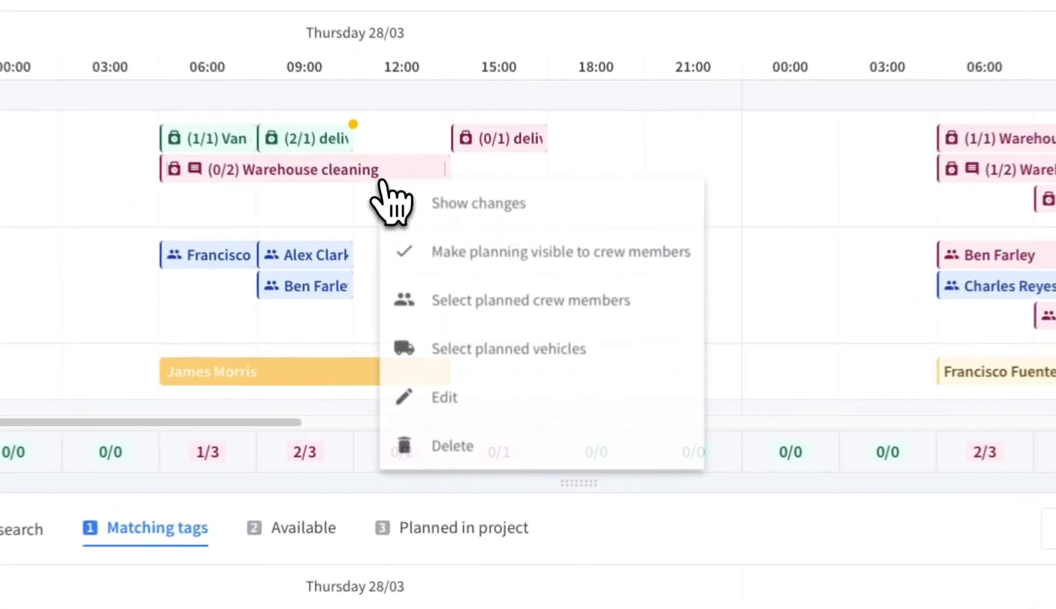
Delete Thursday's Warehouse cleaning shift and confirm which recurrences to remove.
left_click(451, 446)
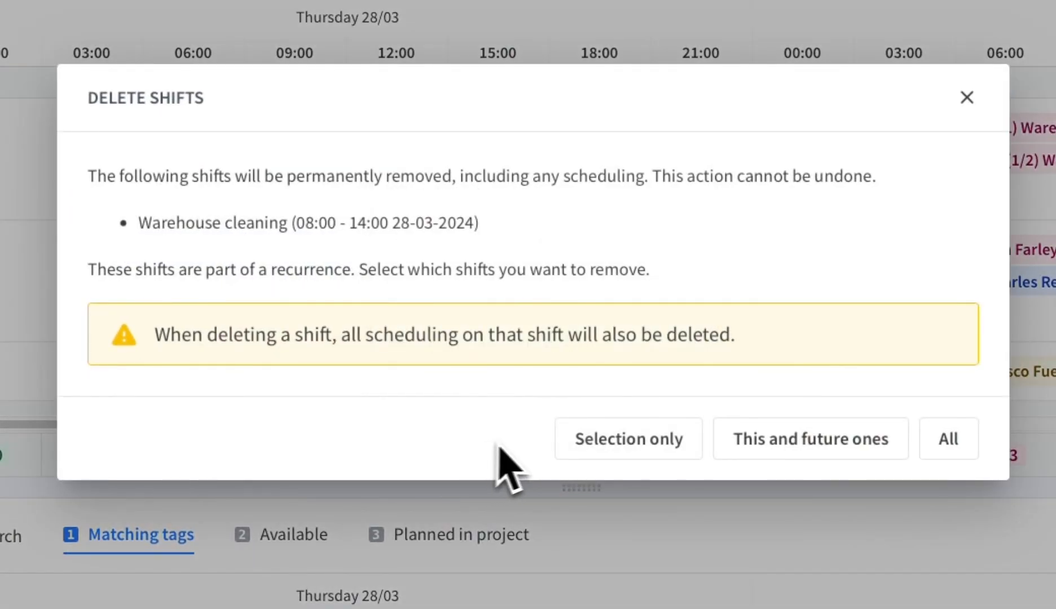
left_click(628, 438)
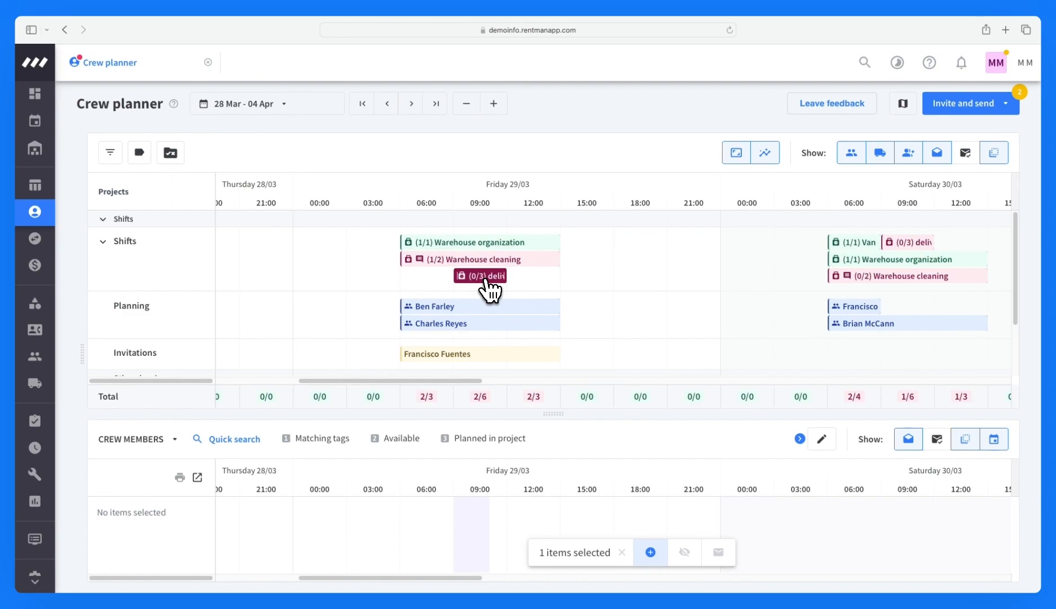
left_click(321, 437)
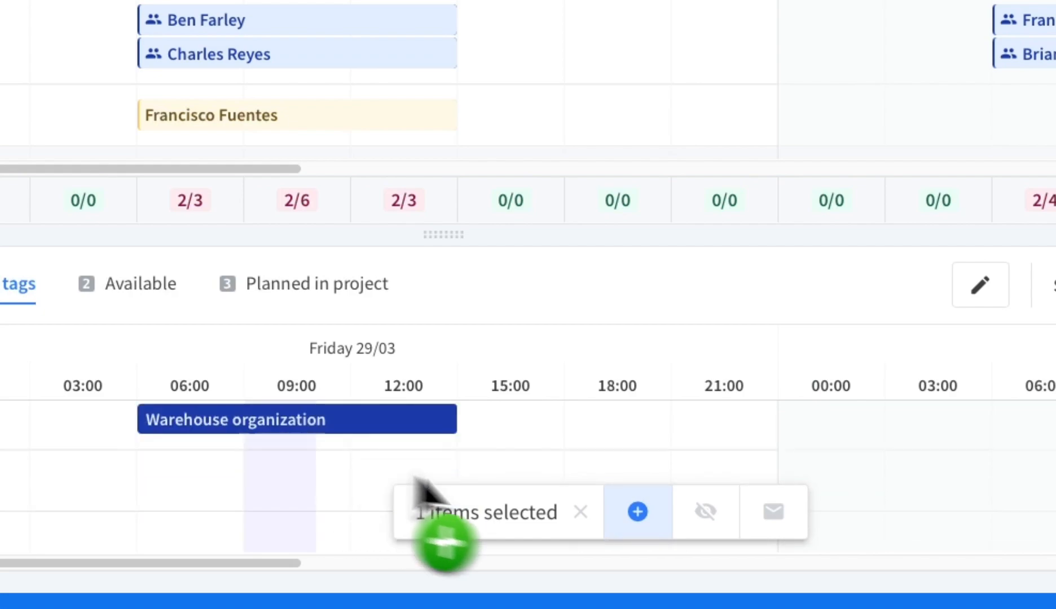
left_click(773, 511)
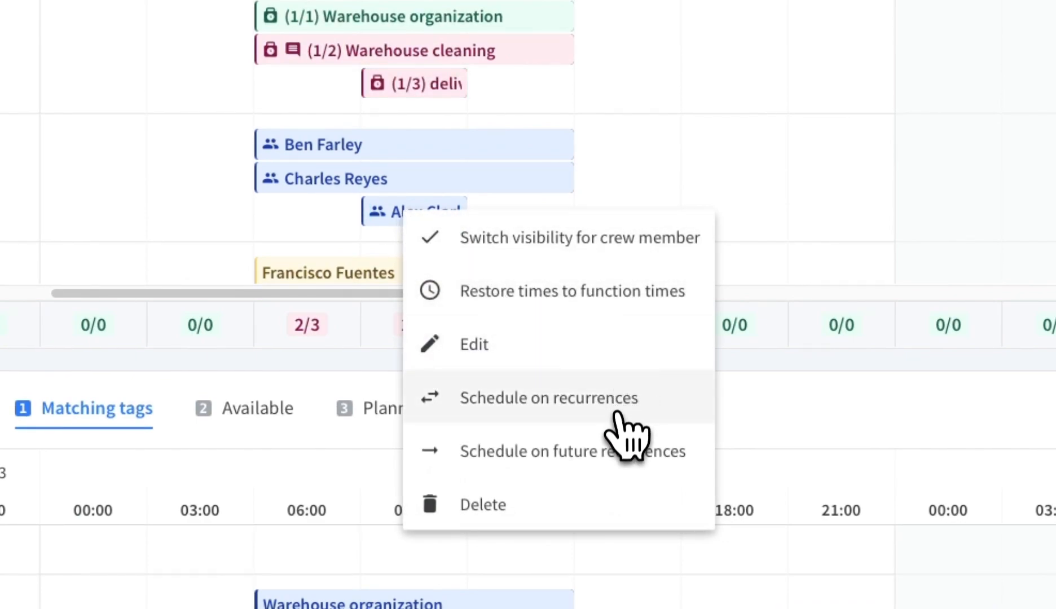
left_click(548, 398)
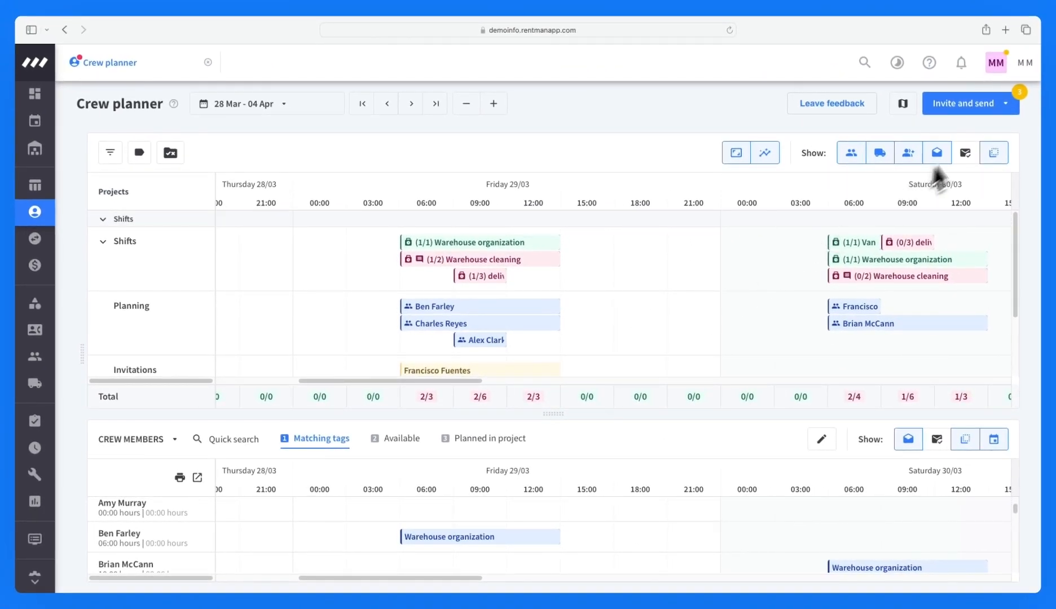
Choose Send planning from Invite and send to open Communicate planning.
left_click(965, 102)
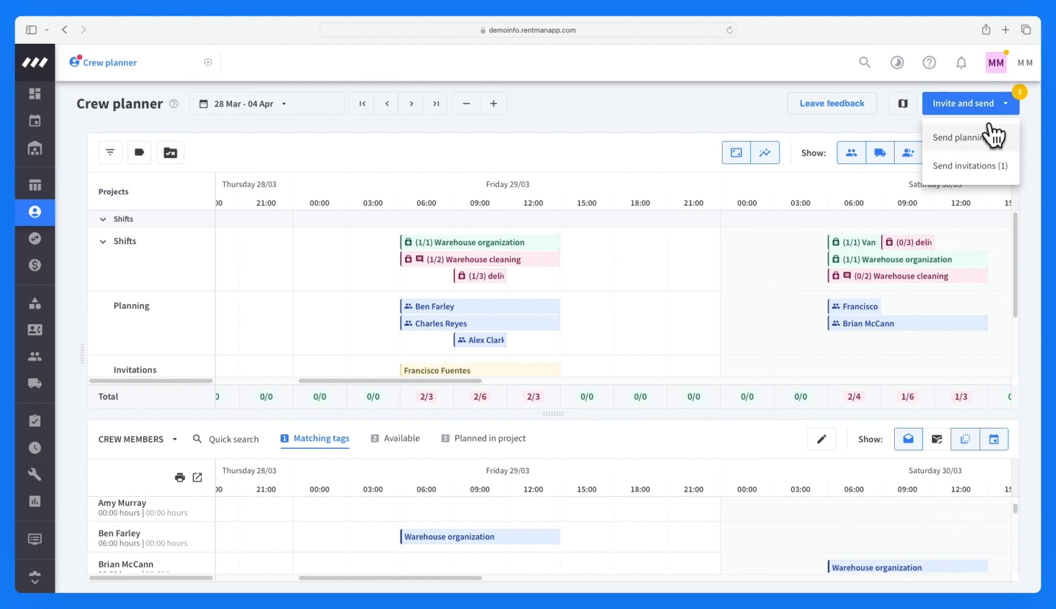
left_click(956, 137)
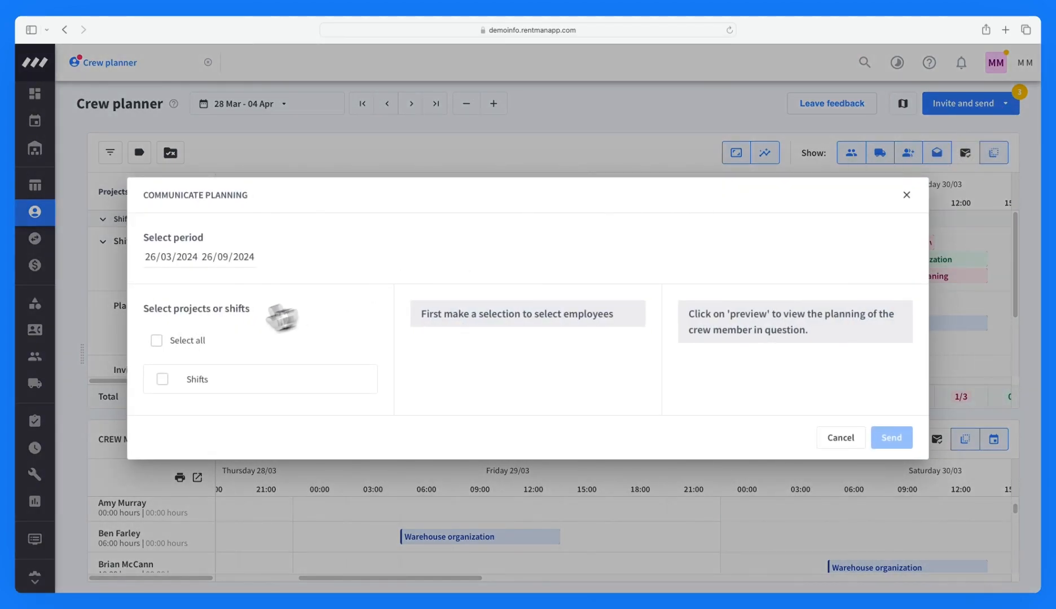